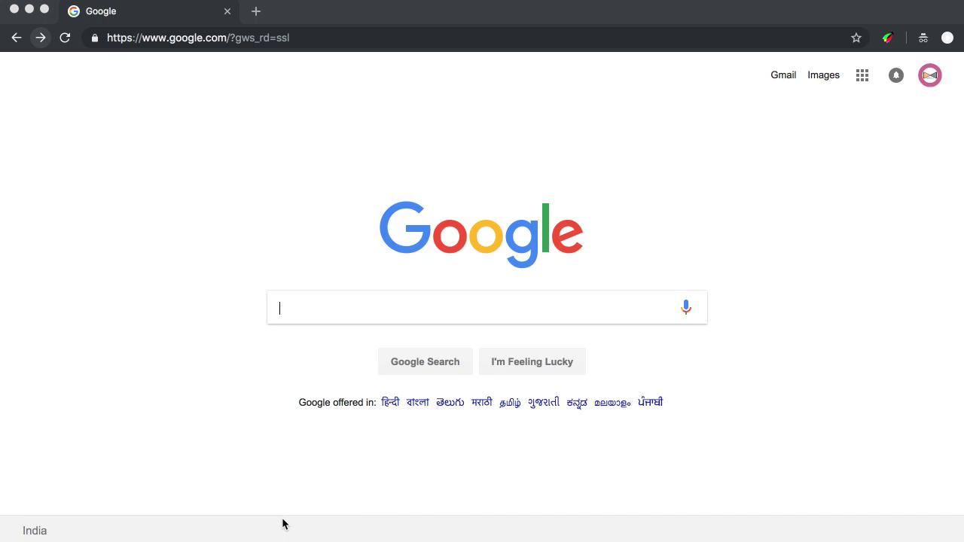
mouse_move(307, 112)
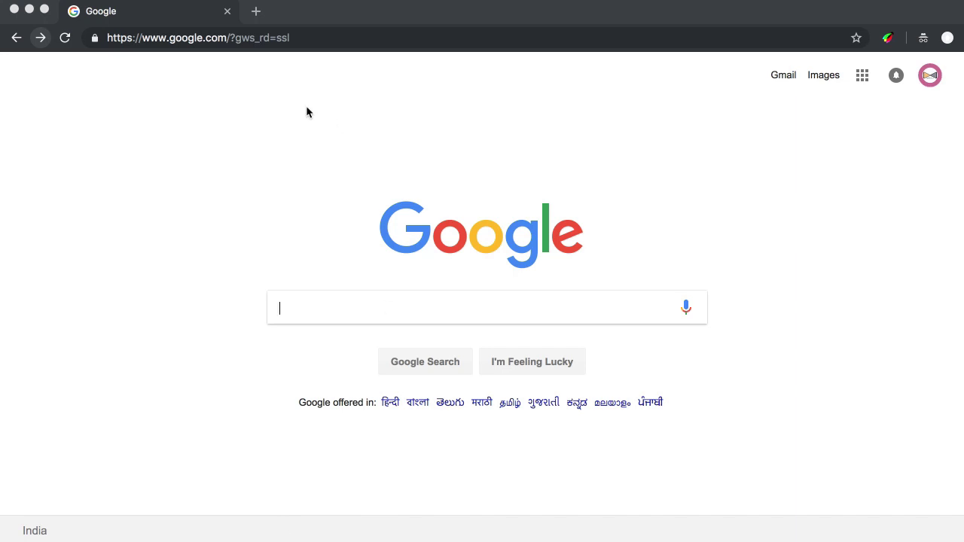
- Search Google for "chrome extension" in a new tab
key(Cmd+Shift+N)
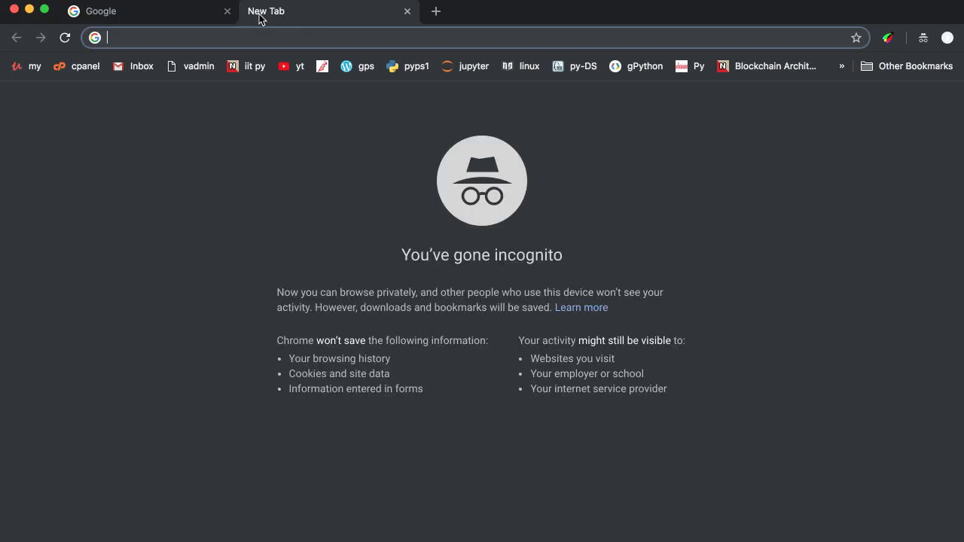
text(chrome extension)
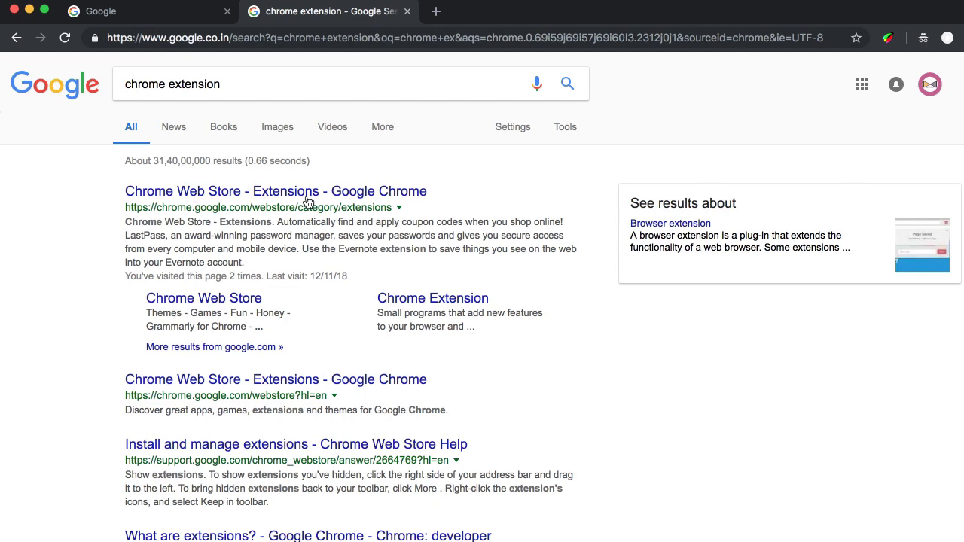
- Search the Chrome Web Store for "visbug" to find the VisBug extension by ArgyleInk
click(274, 190)
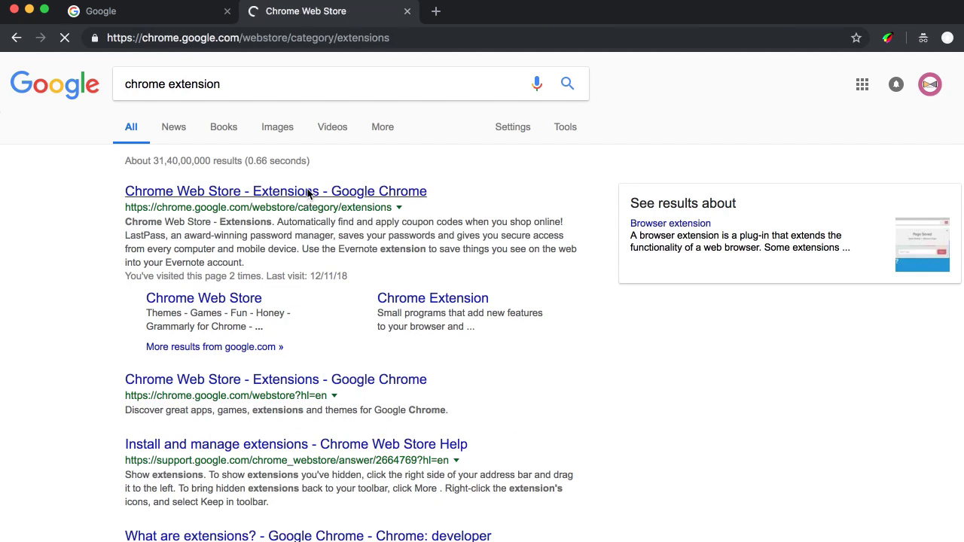
click(277, 189)
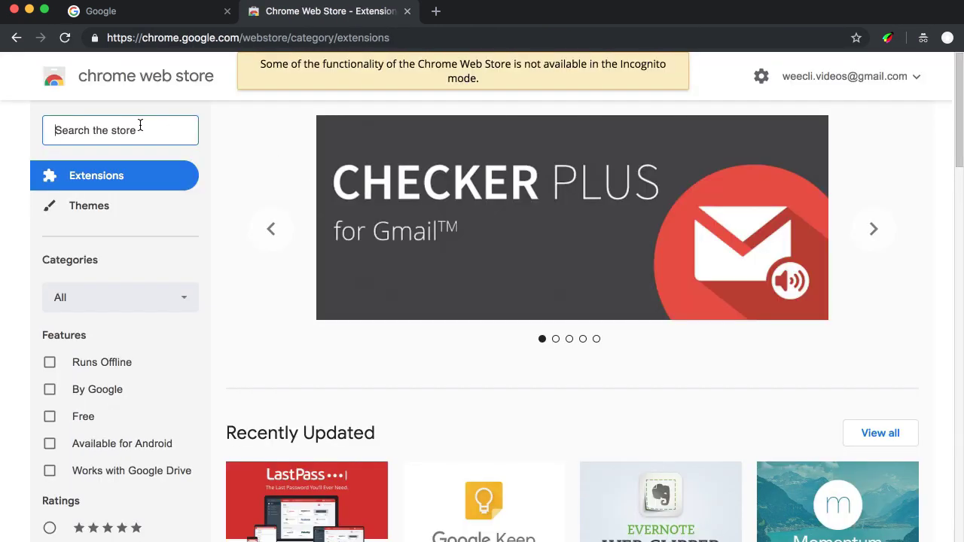
text(visbug)
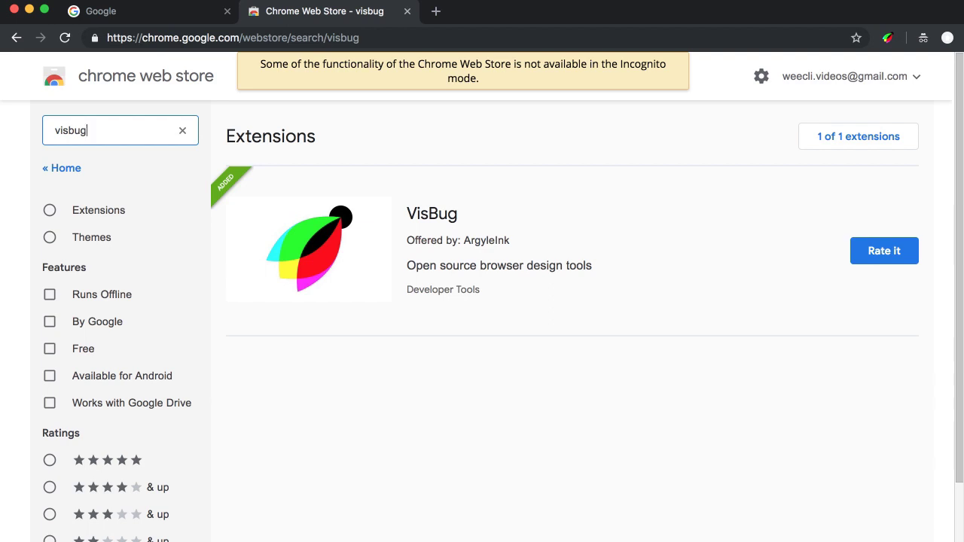
mouse_move(464, 250)
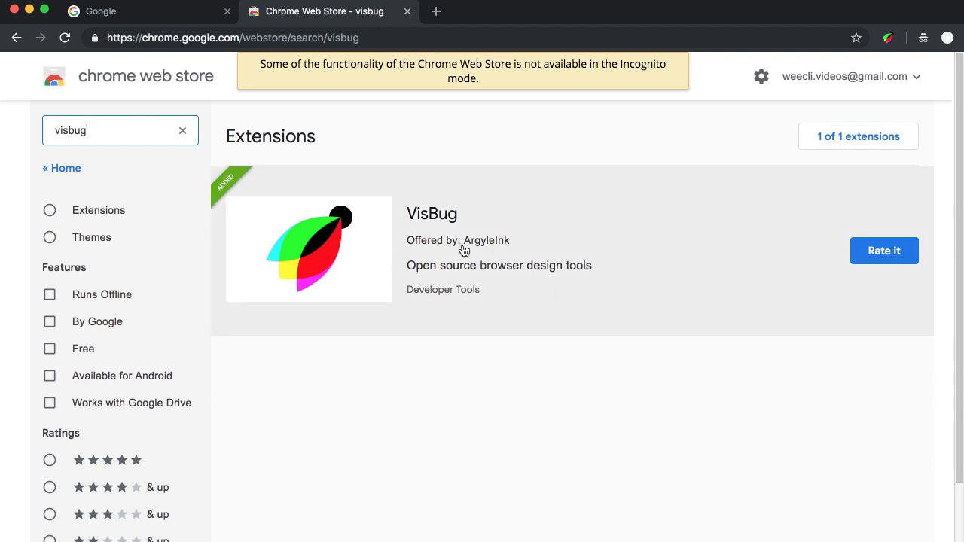
mouse_move(500, 220)
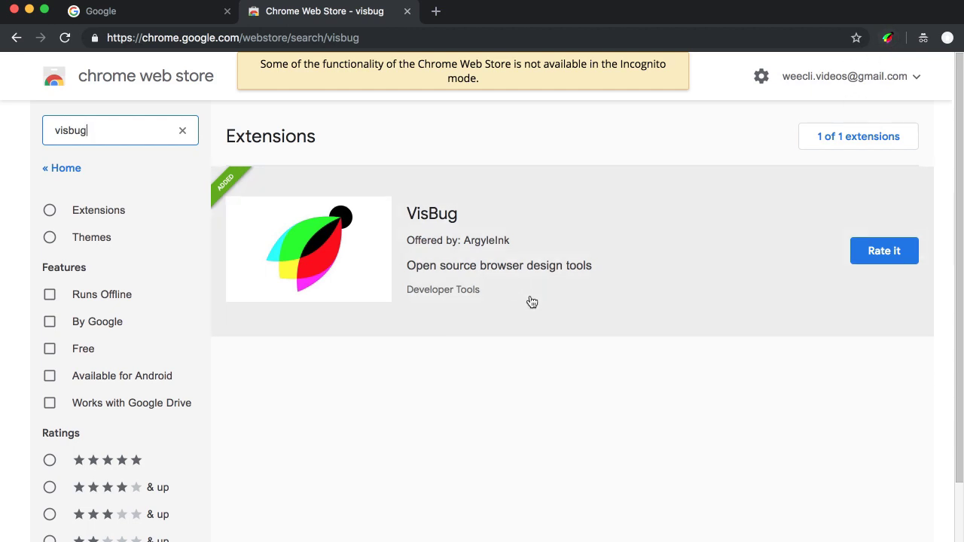
- Review VisBug's detail page and overview, version 0.1.14, and add it to Chrome
click(431, 214)
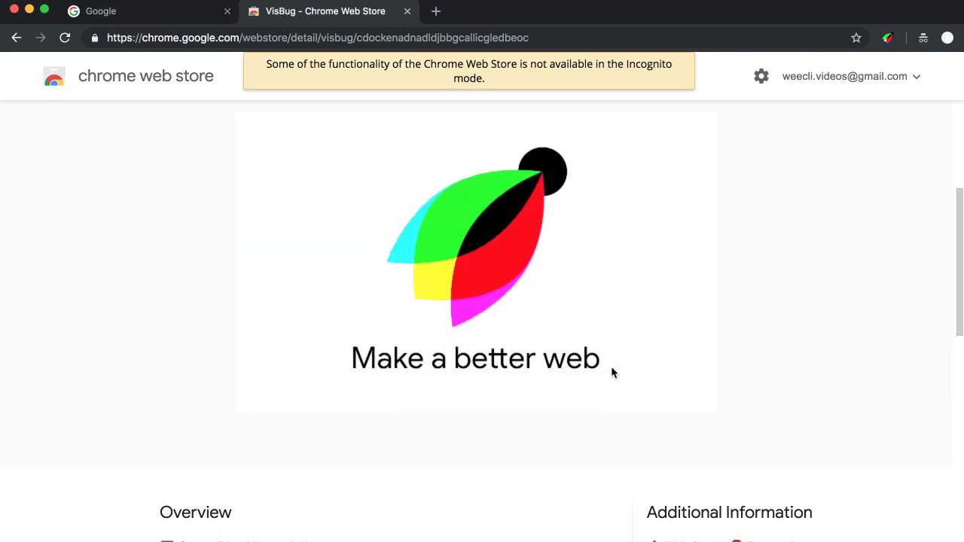
scroll(down, 3)
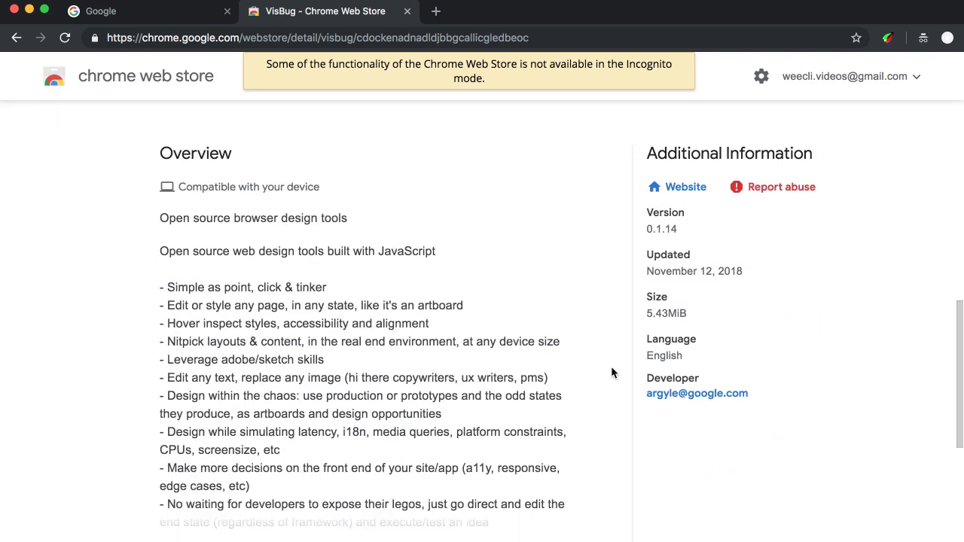
scroll(down, 3)
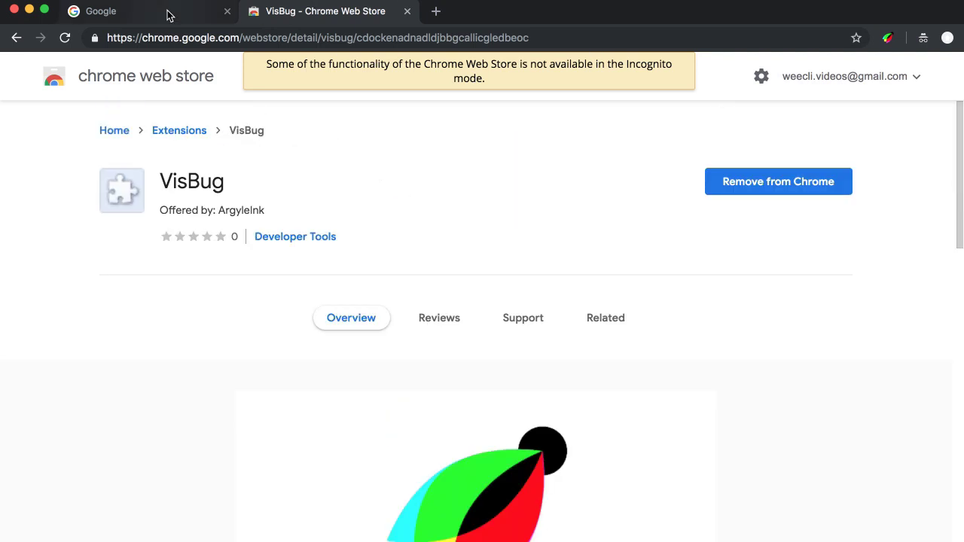
- Activate VisBug on the Google homepage tab so its tool palette appears
click(121, 10)
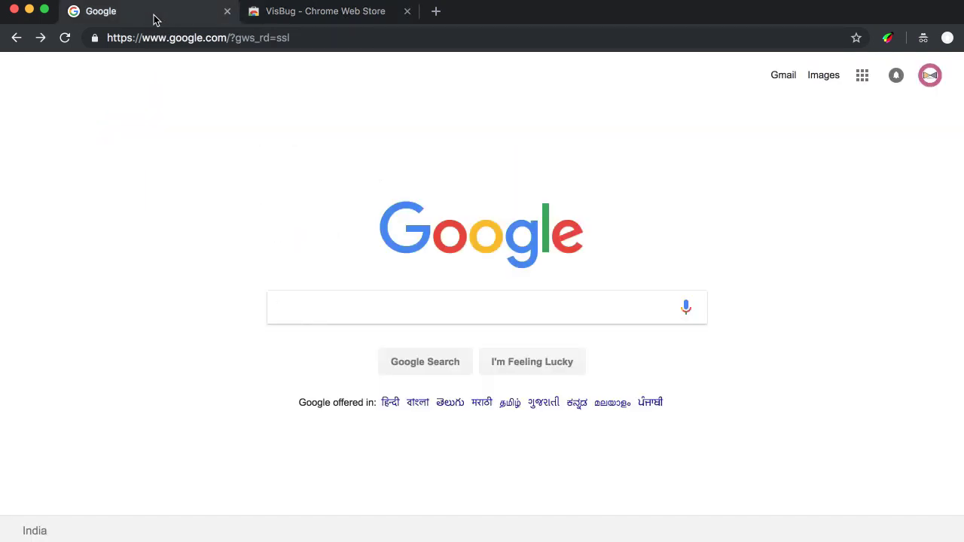
click(887, 37)
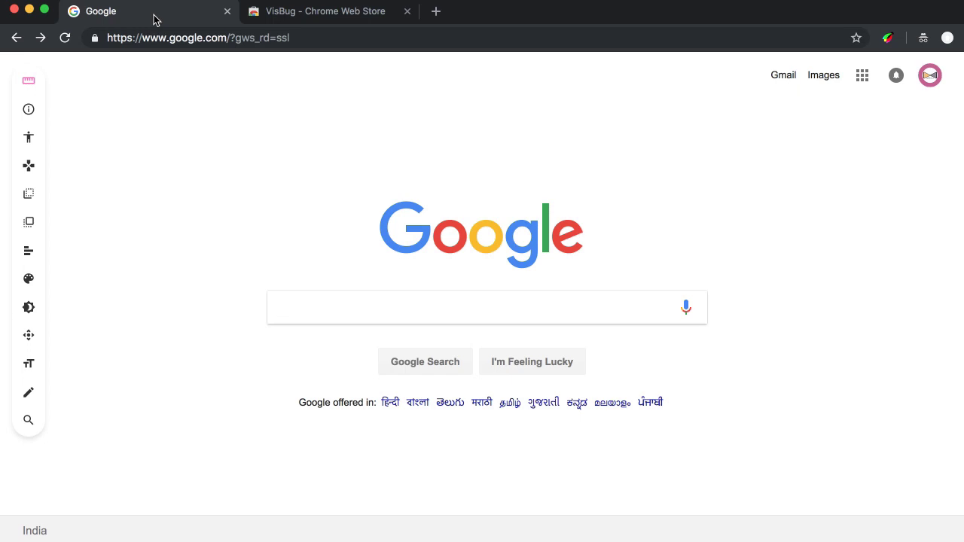
mouse_move(41, 323)
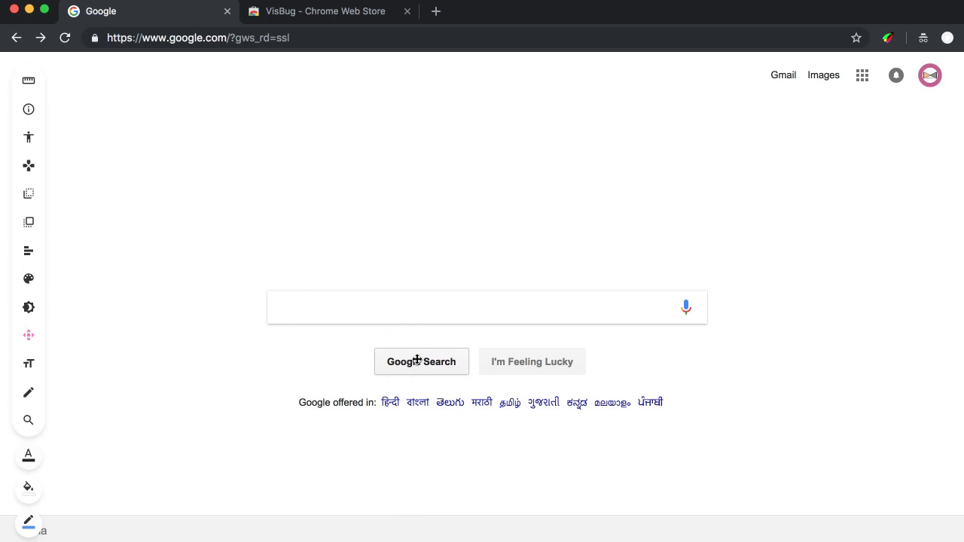
mouse_move(417, 361)
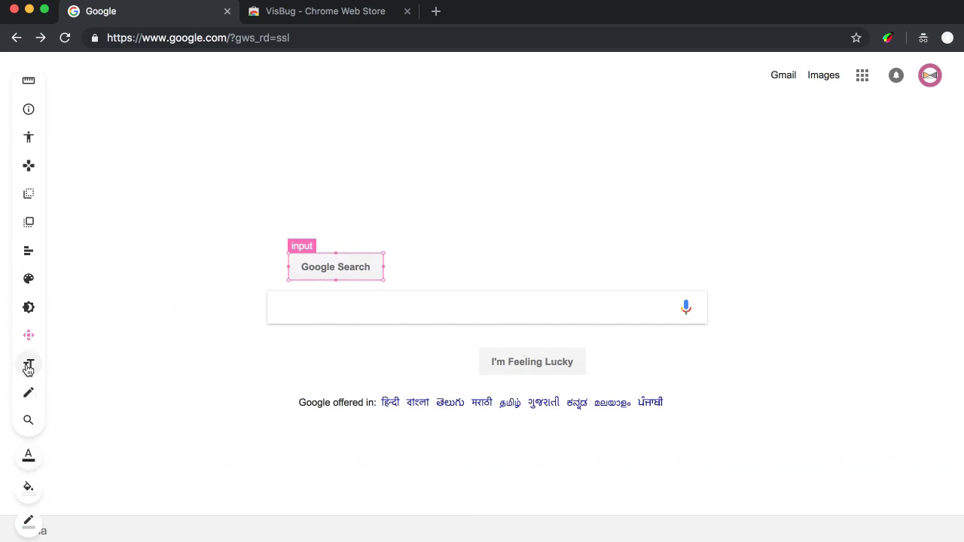
- Switch to VisBug's Typography tool after repositioning the Google Search button
click(27, 363)
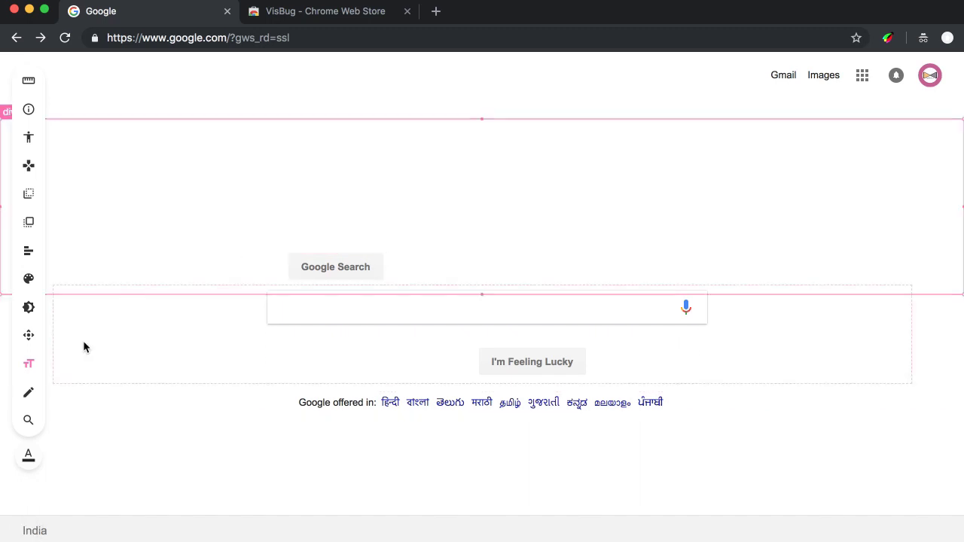
mouse_move(455, 171)
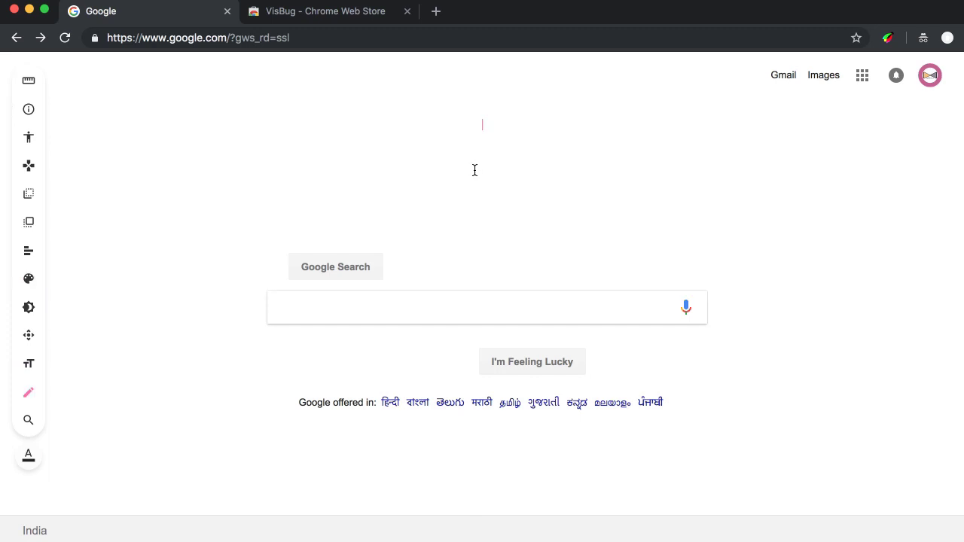
- Type the new text line near the top of the Google homepage
text(This is my)
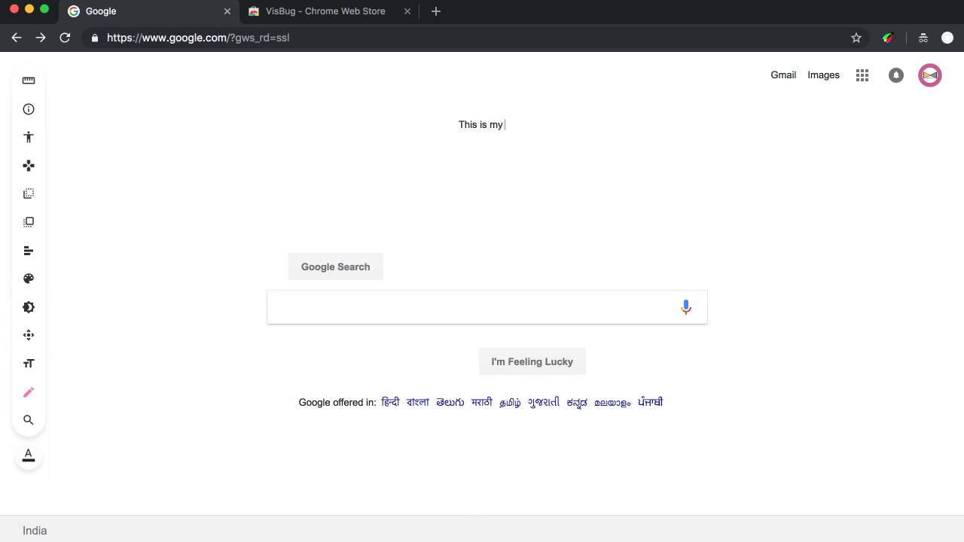
text(logo)
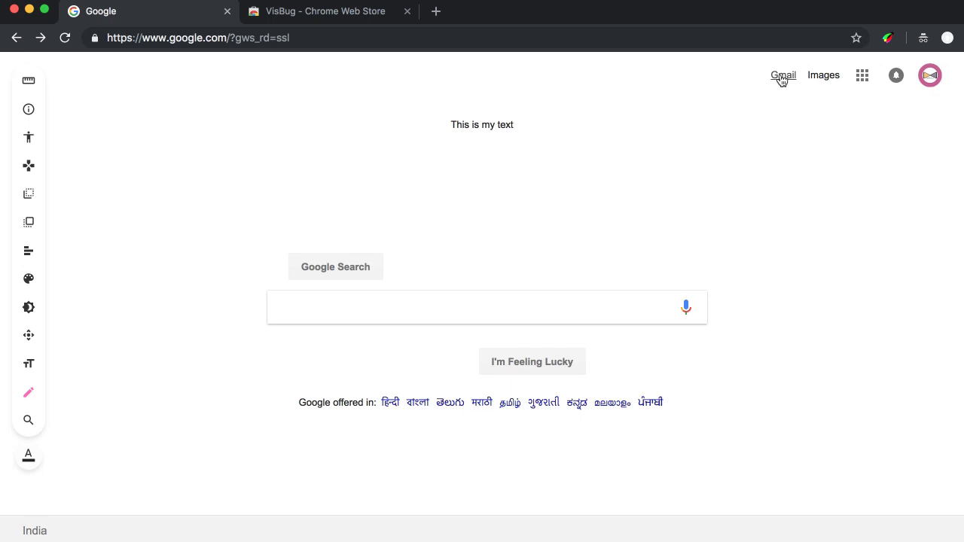
mouse_move(822, 75)
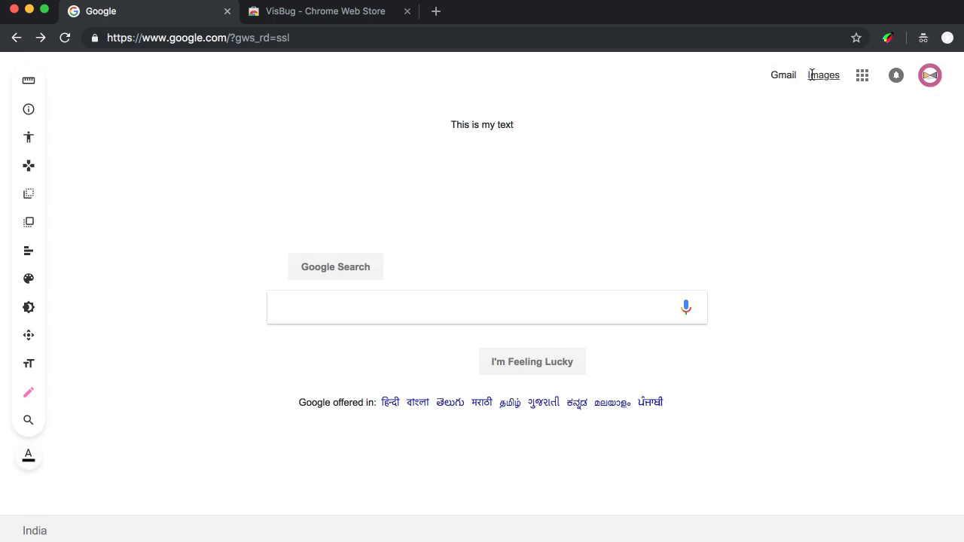